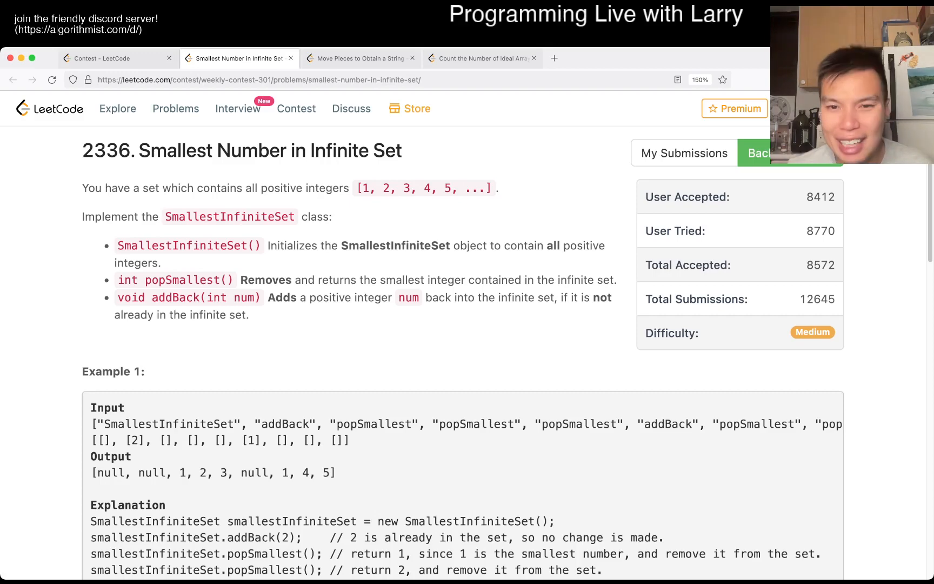
Check the Weekly Contest 301 ranking, then return to the problem and read through its statement
left_click(103, 58)
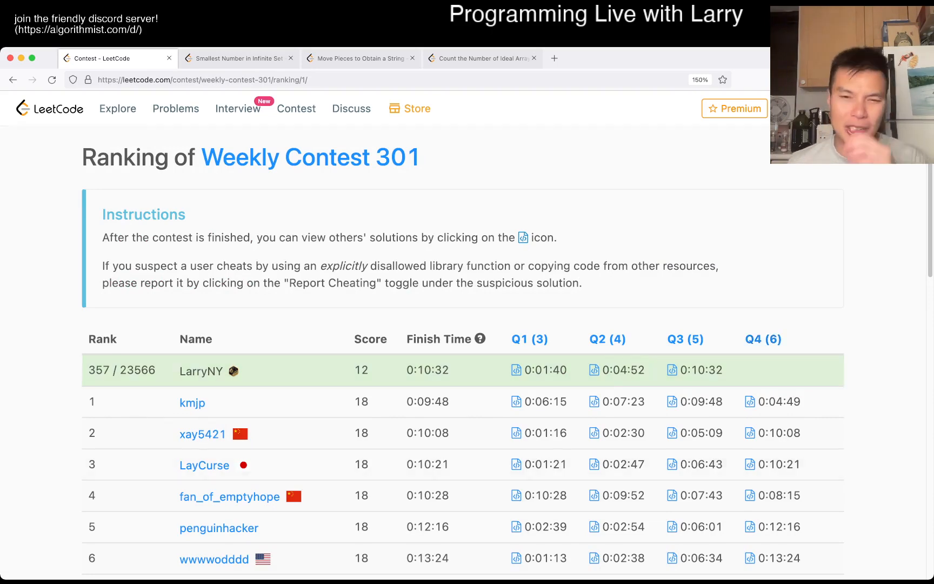
left_click(240, 58)
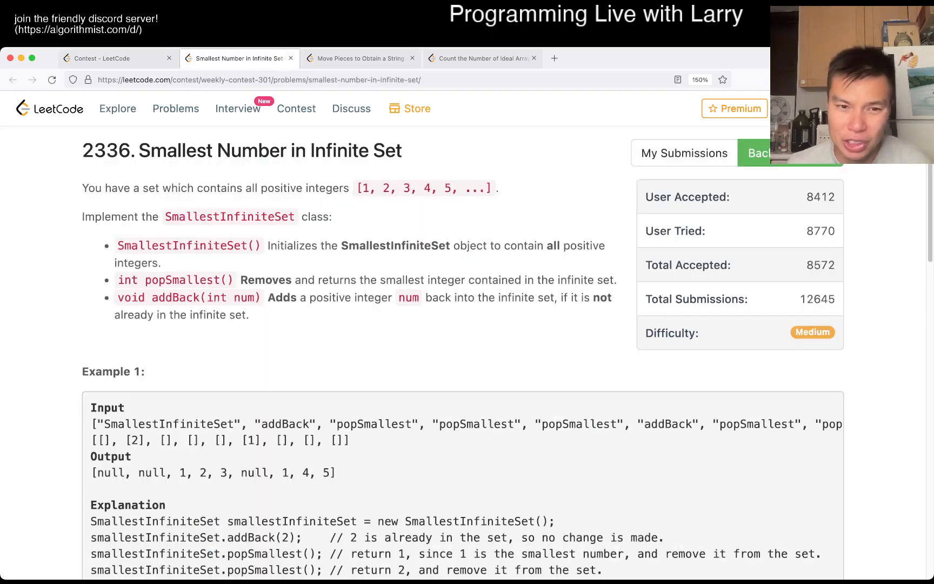
scroll("down", 3)
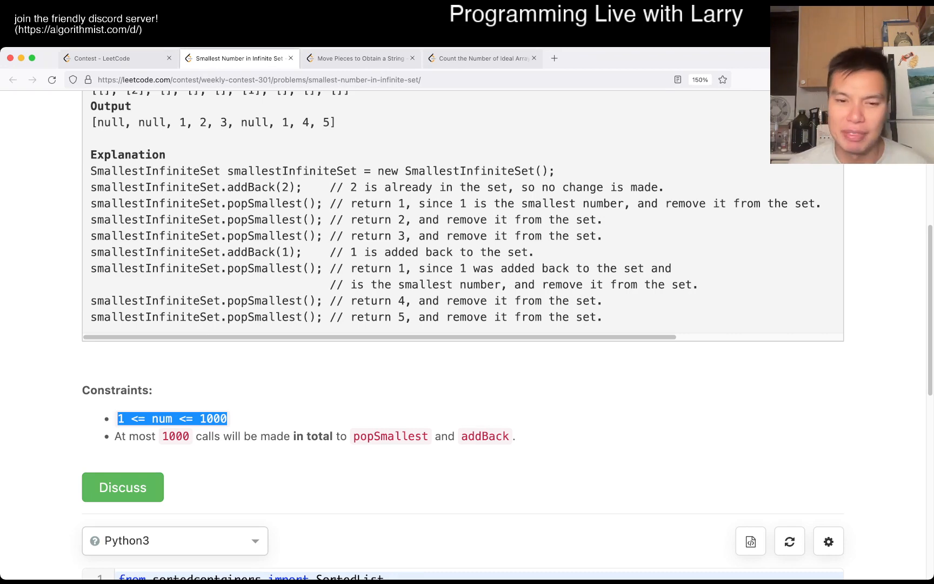
scroll("down", 3)
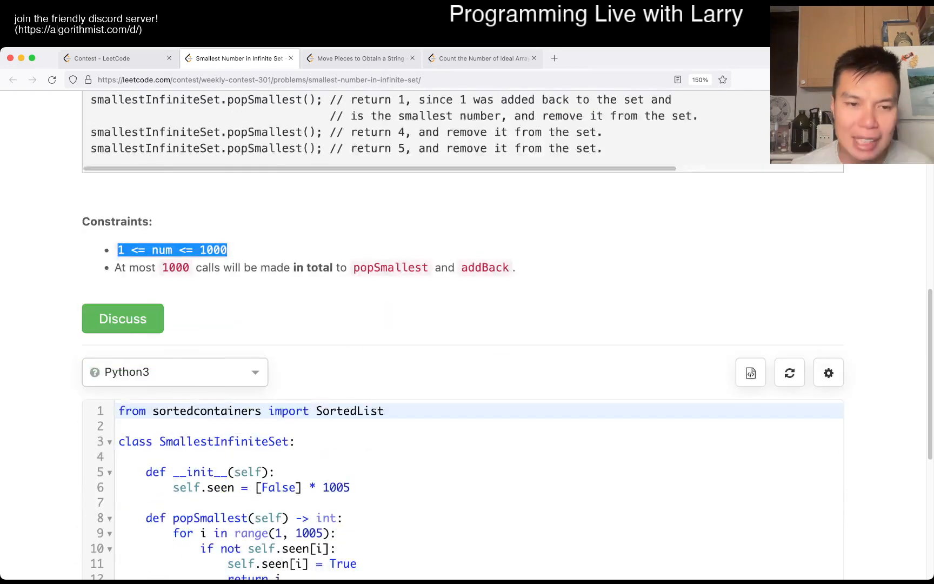
scroll("down", 3)
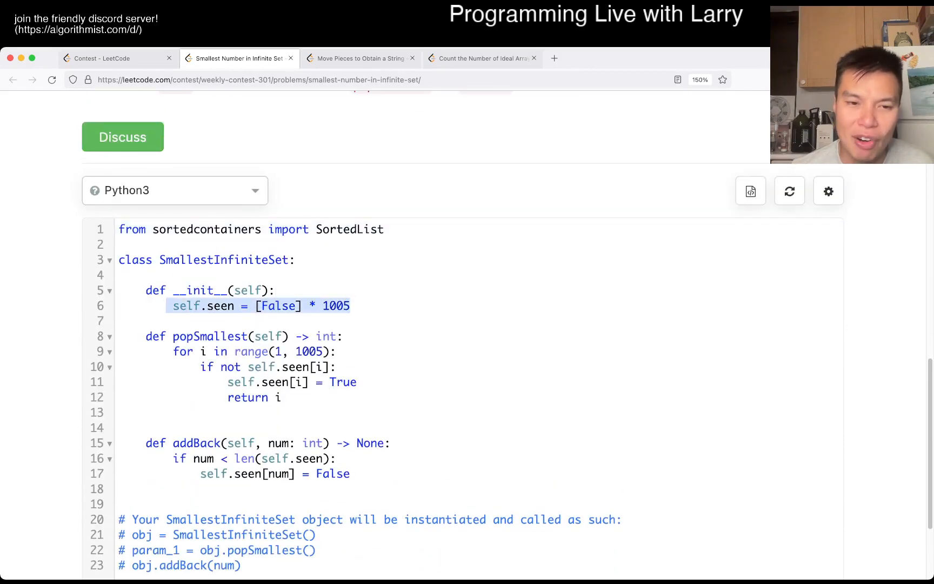
left_click(184, 337)
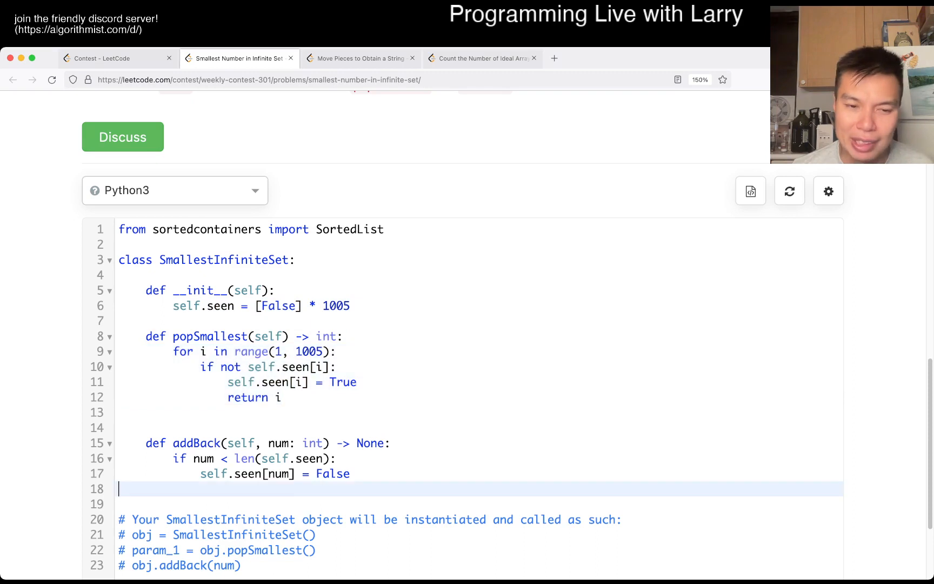
left_click_drag(145, 442, 350, 473)
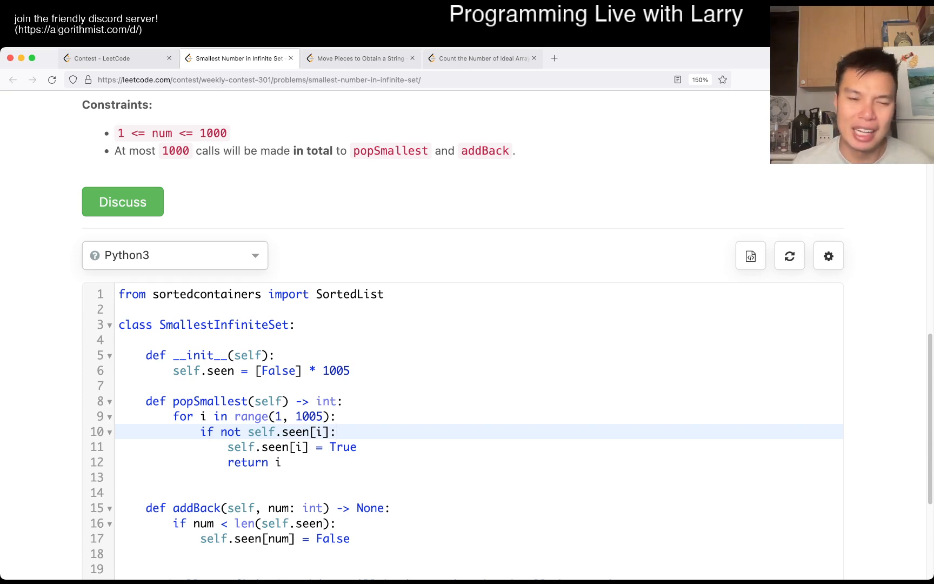
left_click(384, 294)
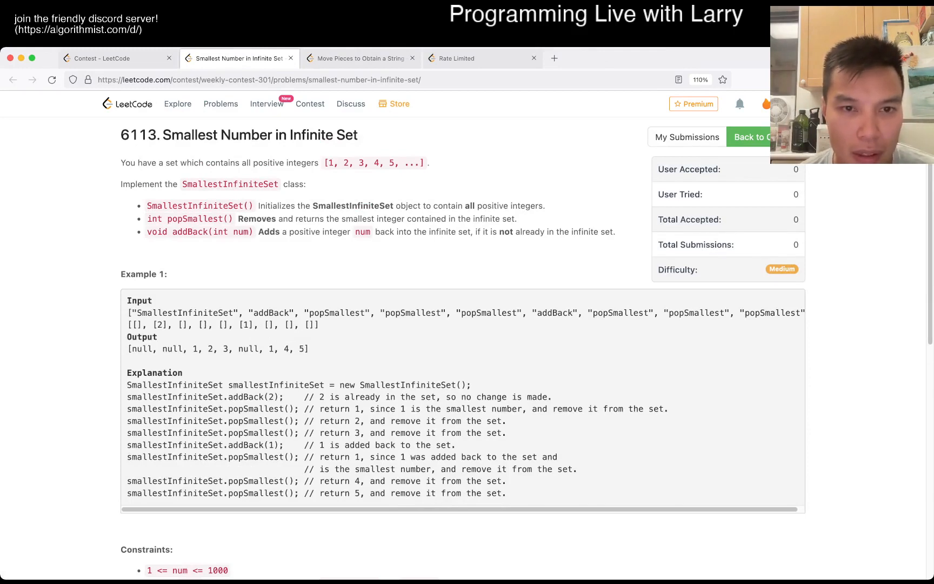
double_click(192, 206)
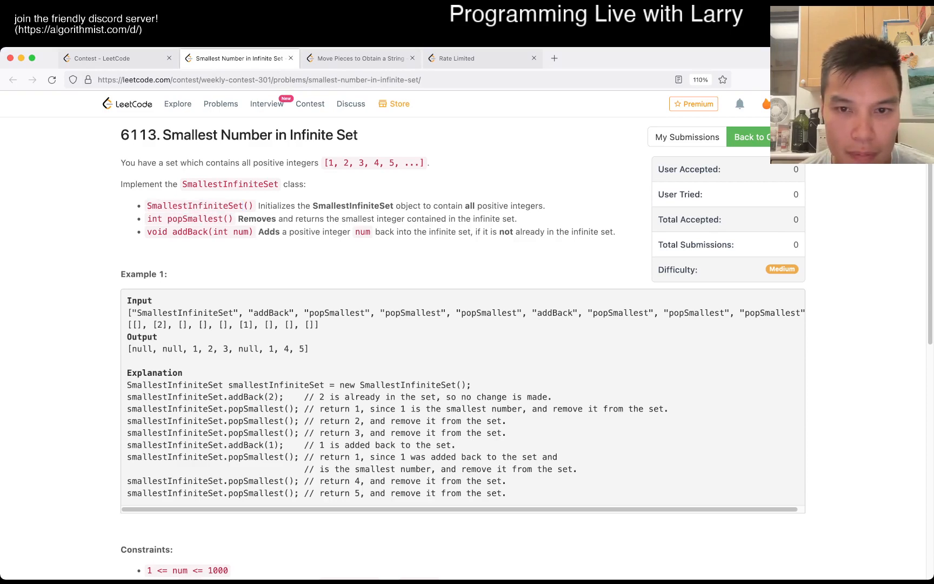
scroll("down", 3)
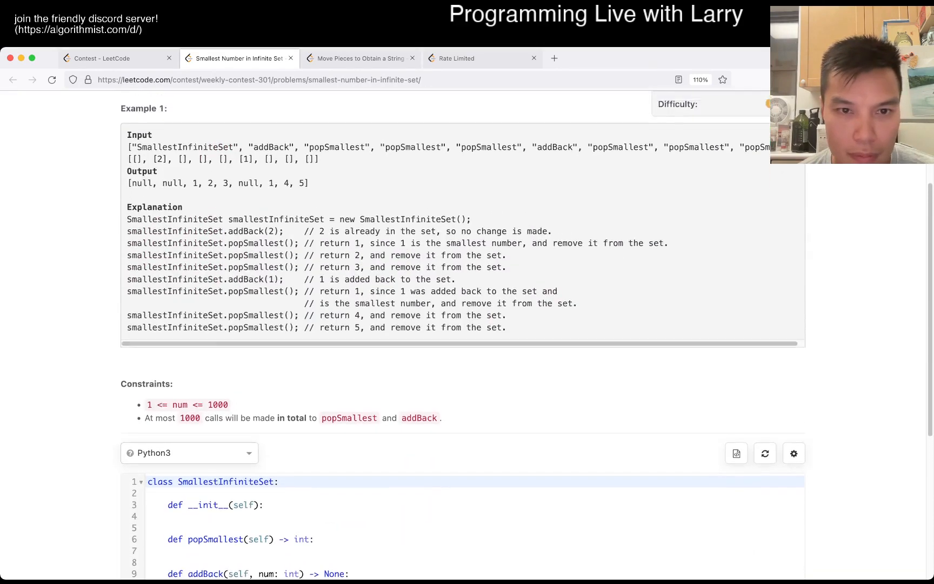
scroll("up", 3)
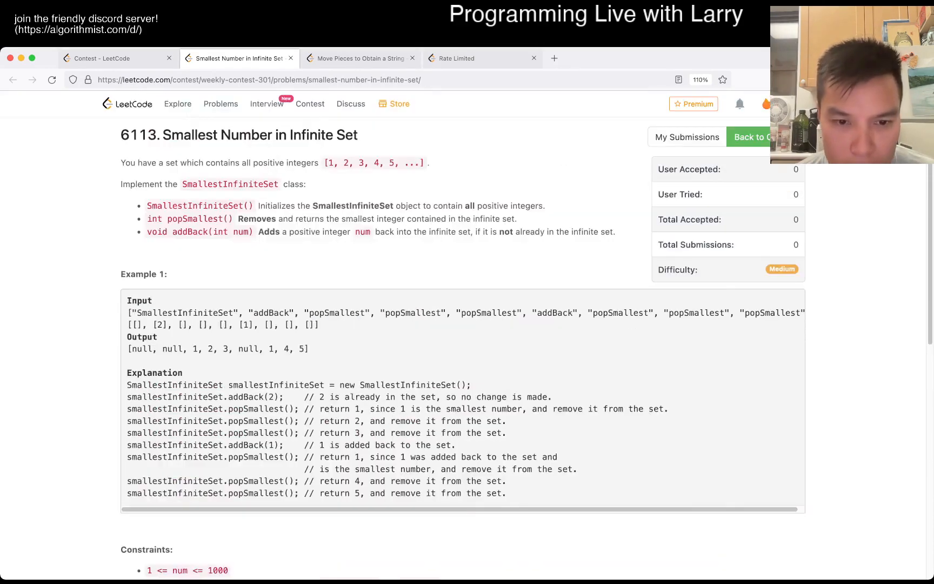
scroll("down", 3)
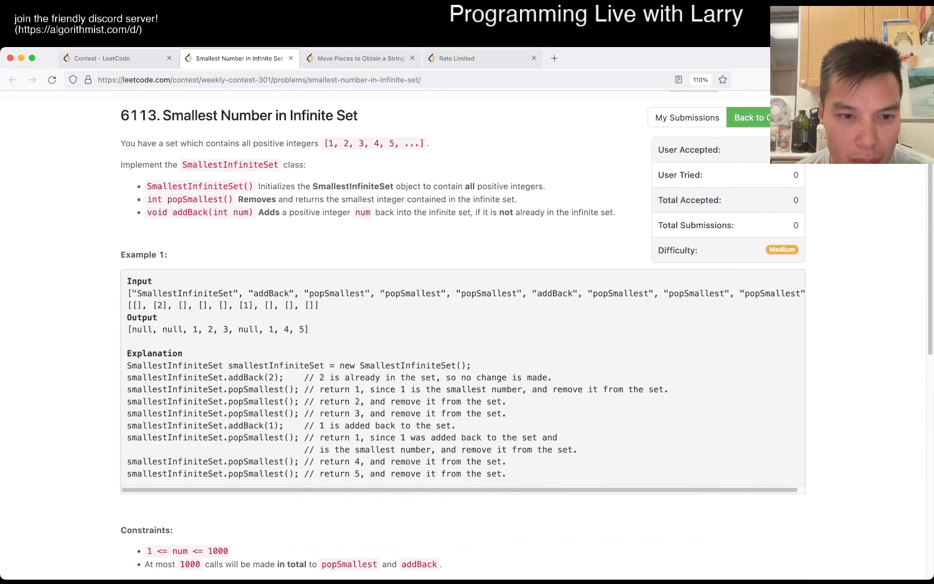
scroll("down", 3)
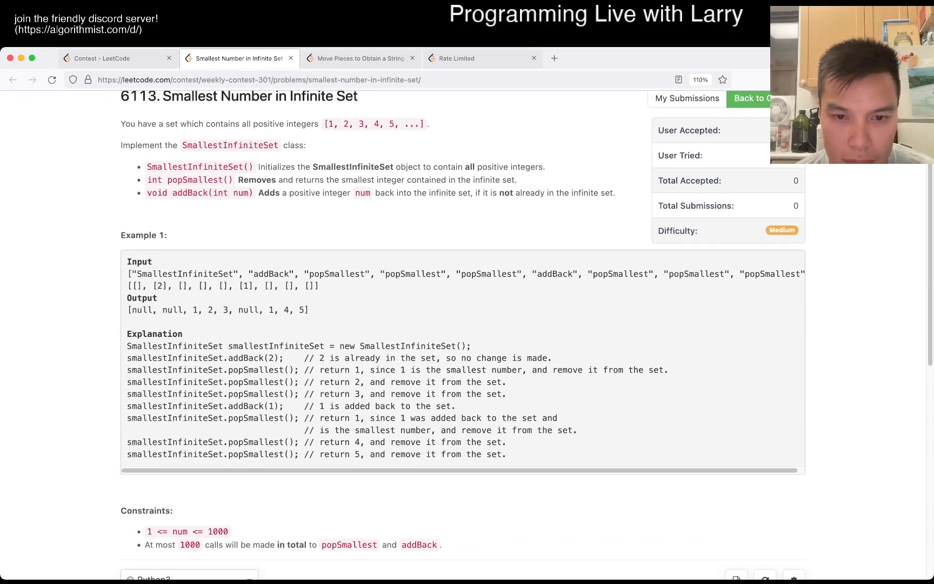
scroll("down", 3)
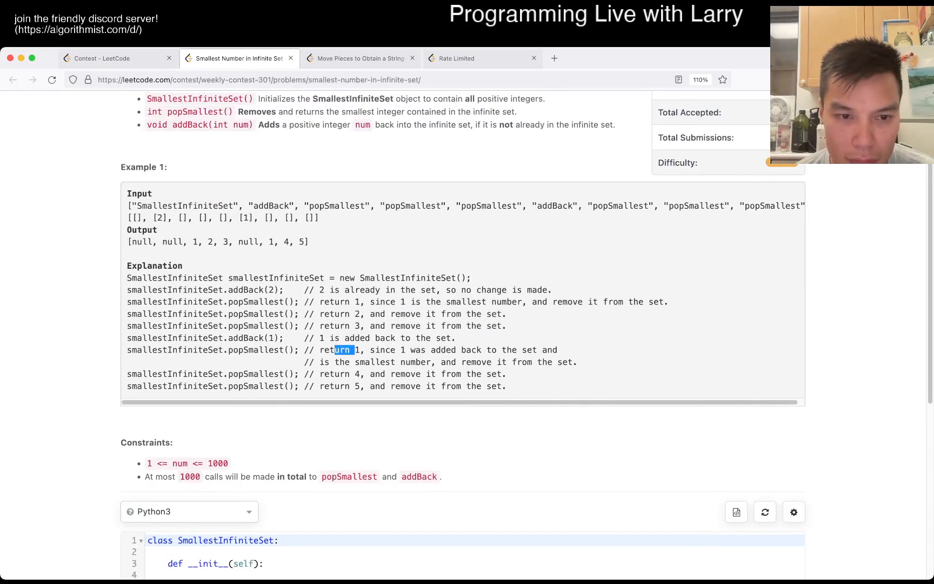
scroll("down", 3)
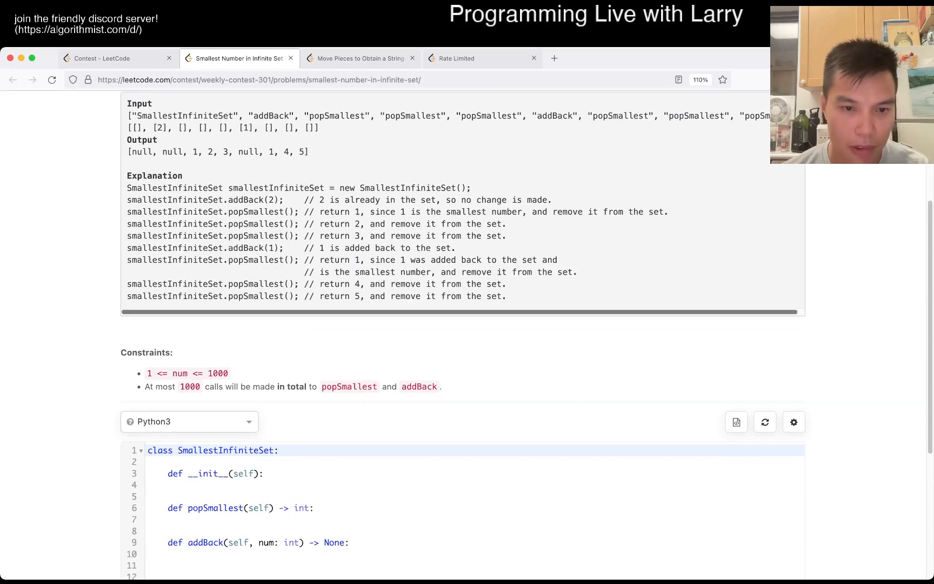
Import SortedList from sortedcontainers and create self.sl in the constructor
left_click(188, 491)
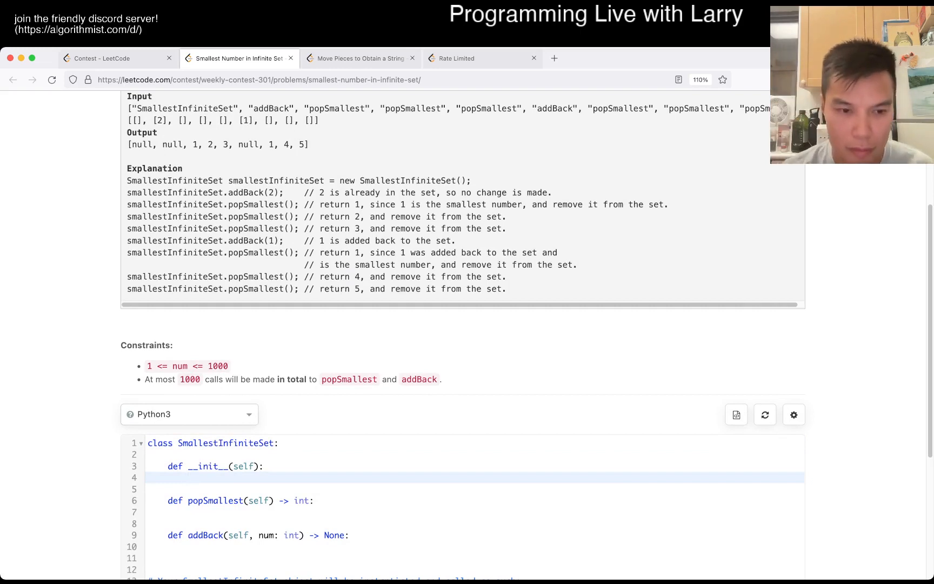
type("self.sl = SortedList(")
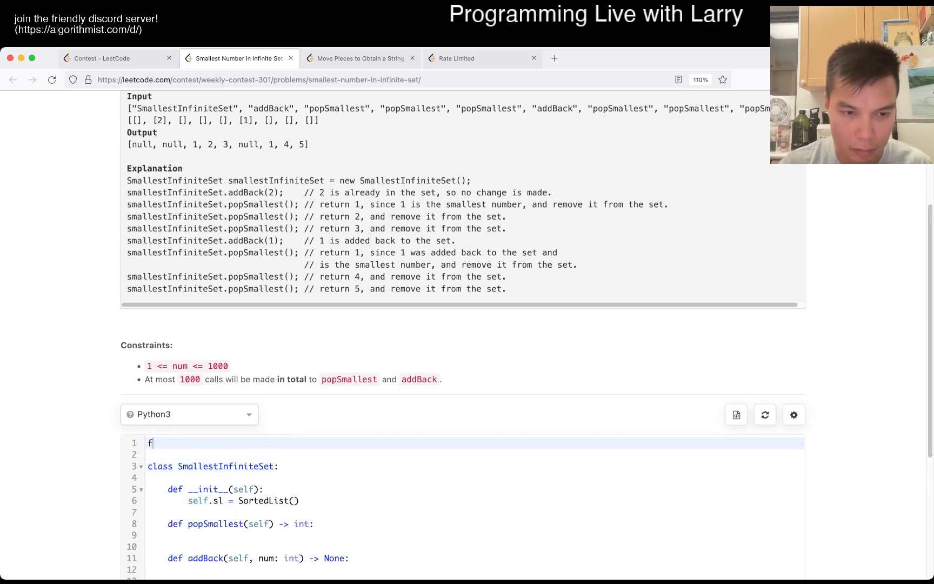
type("rom sortedcontainers import SortedList")
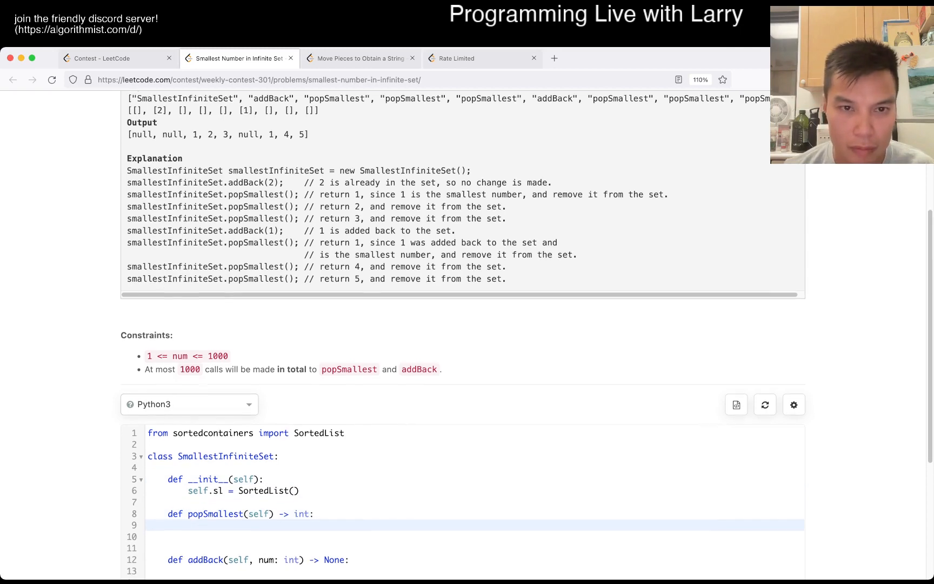
scroll("down", 3)
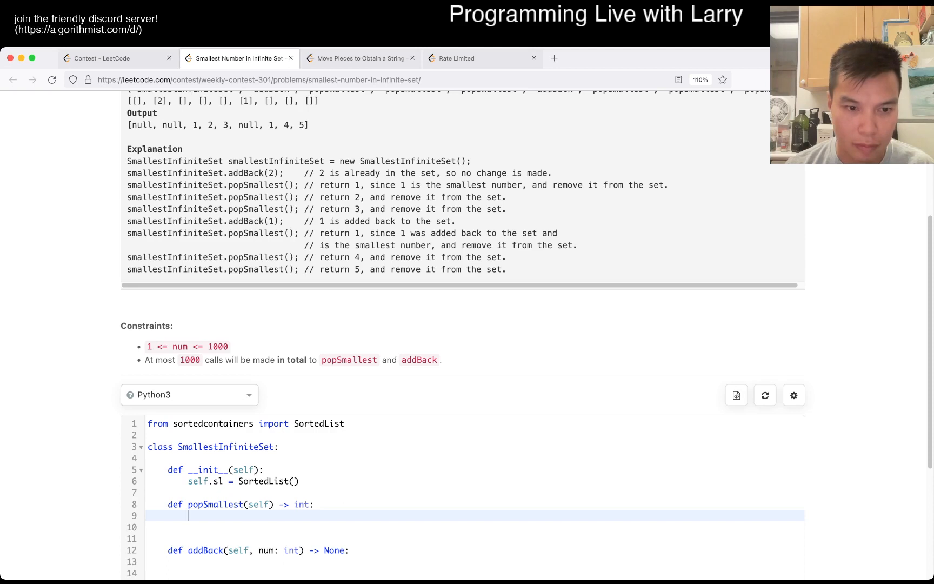
Write popSmallest to return 1 when empty, else add and return biggest + 1
type("if len(self)")
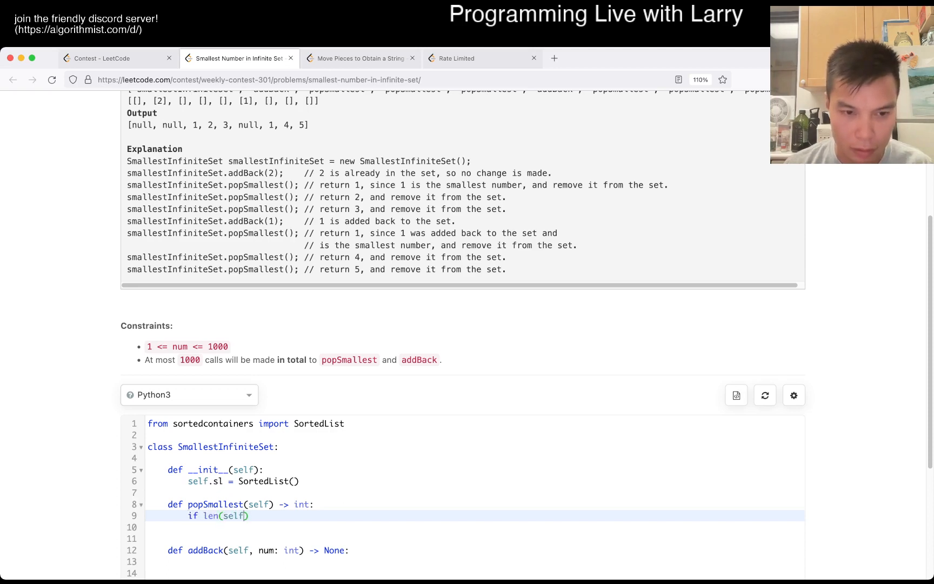
type(".sl) == 0:")
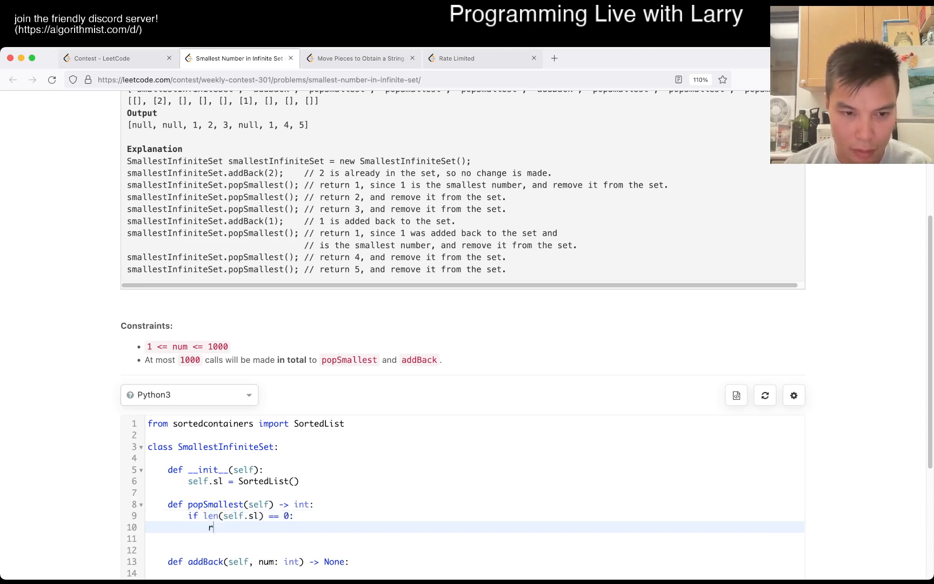
type("eturn 1")
type("self.sl")
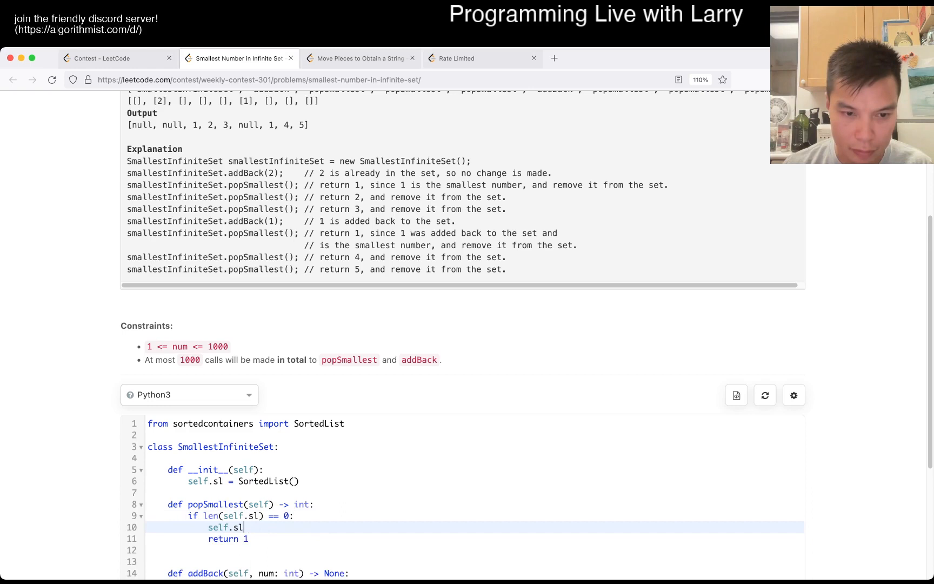
type(".add(1)")
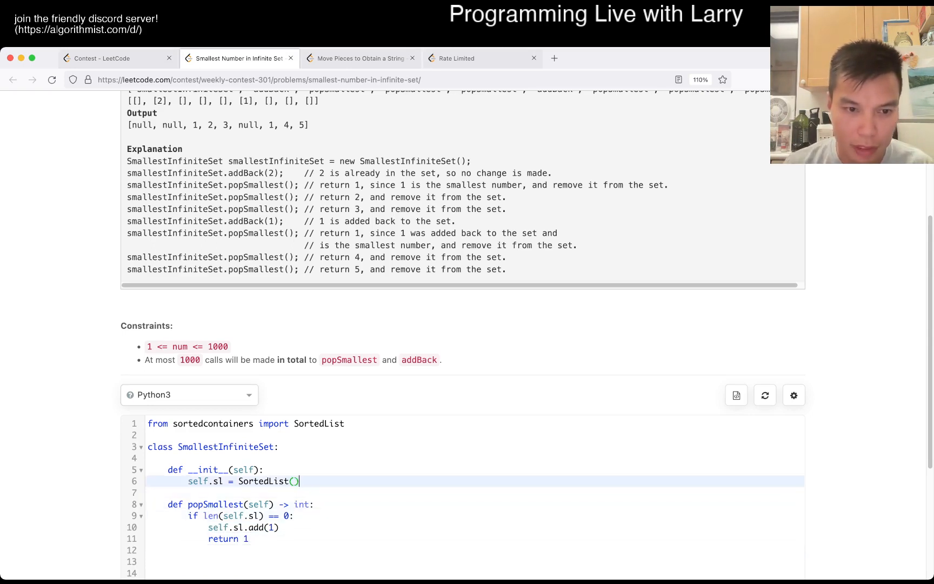
type("self.sl.add(0)")
type("return bi")
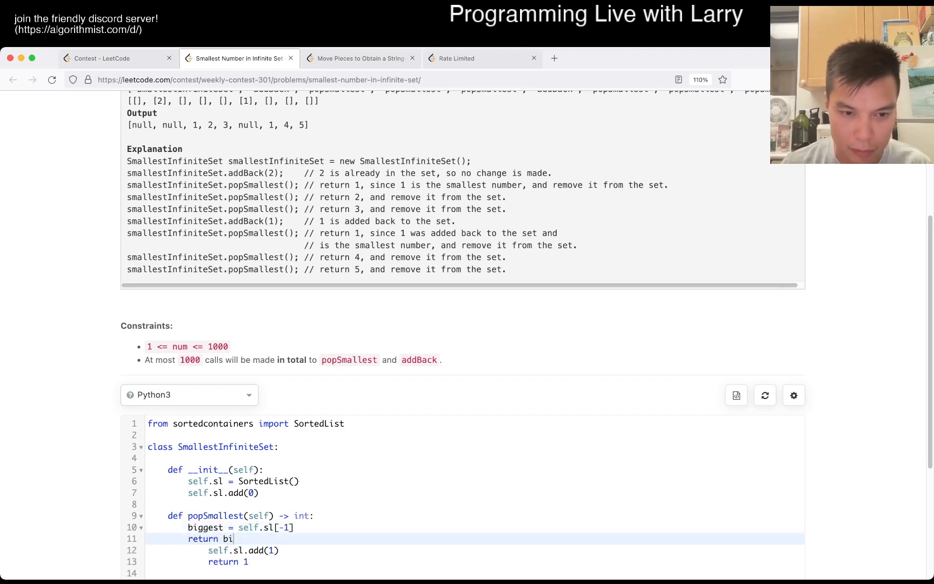
type("ggest + 1")
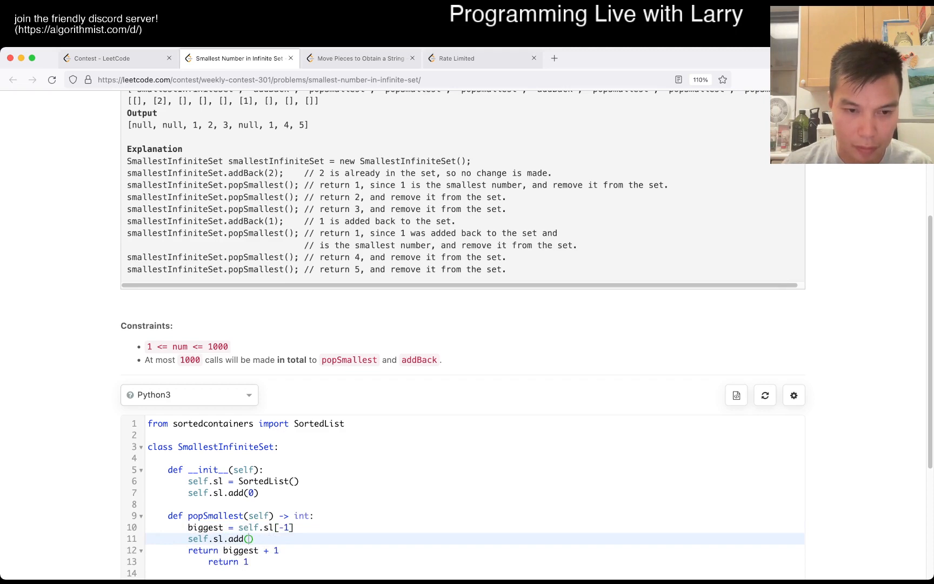
type("biggest")
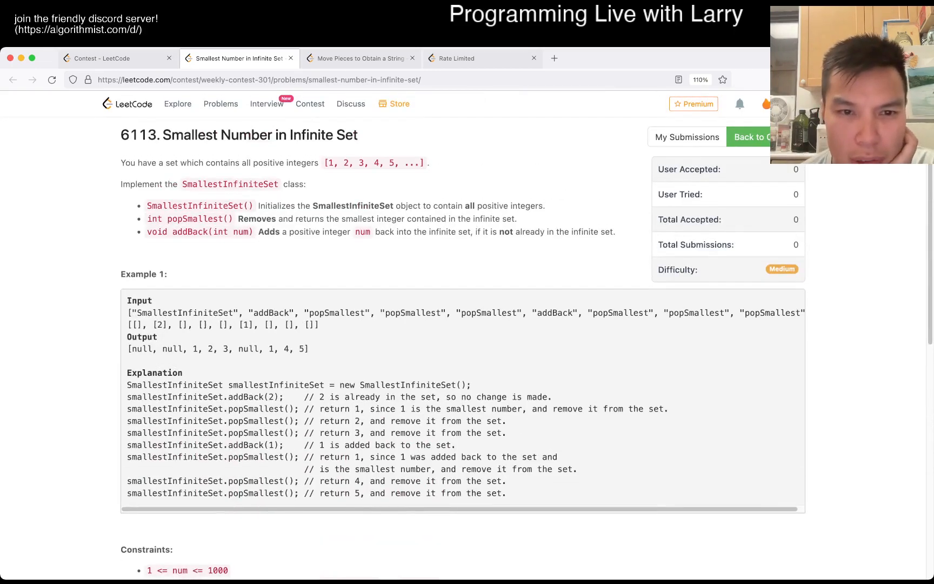
scroll("down", 3)
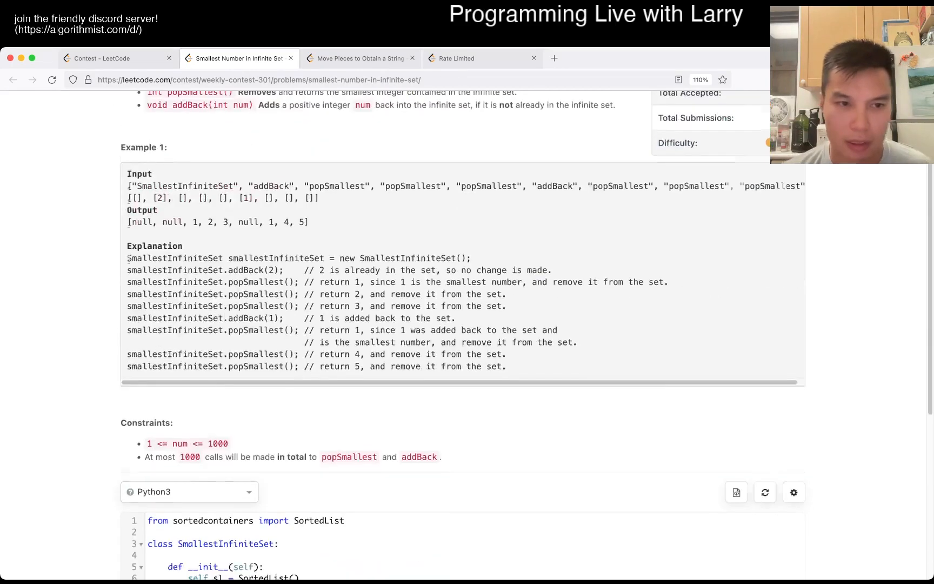
scroll("down", 3)
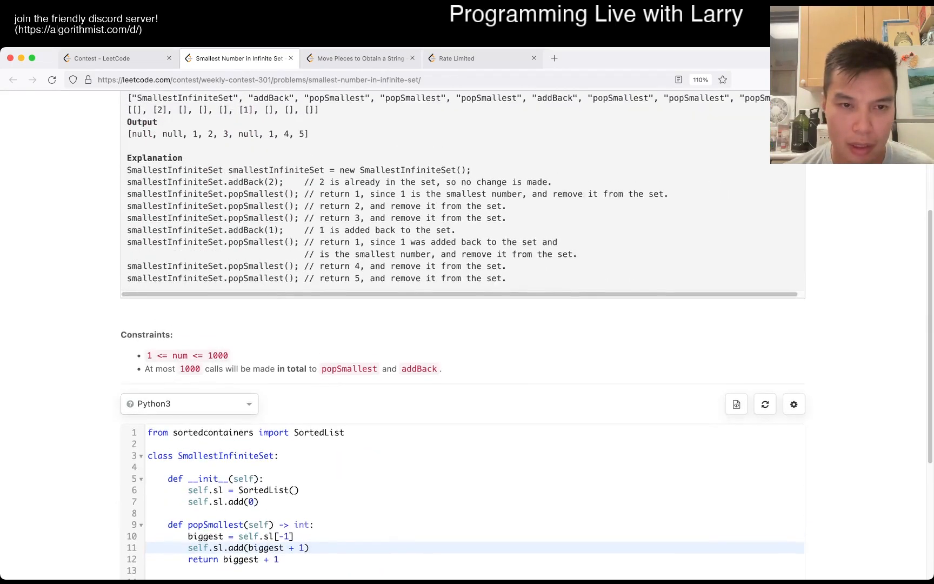
scroll("down", 3)
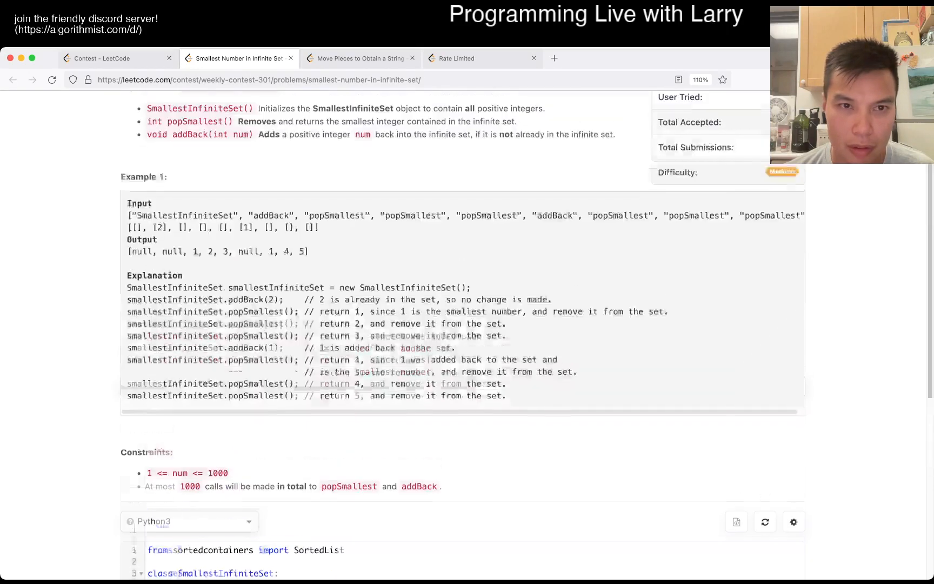
Scroll to the constructor and clear out the self.sl setup lines
scroll("down", 3)
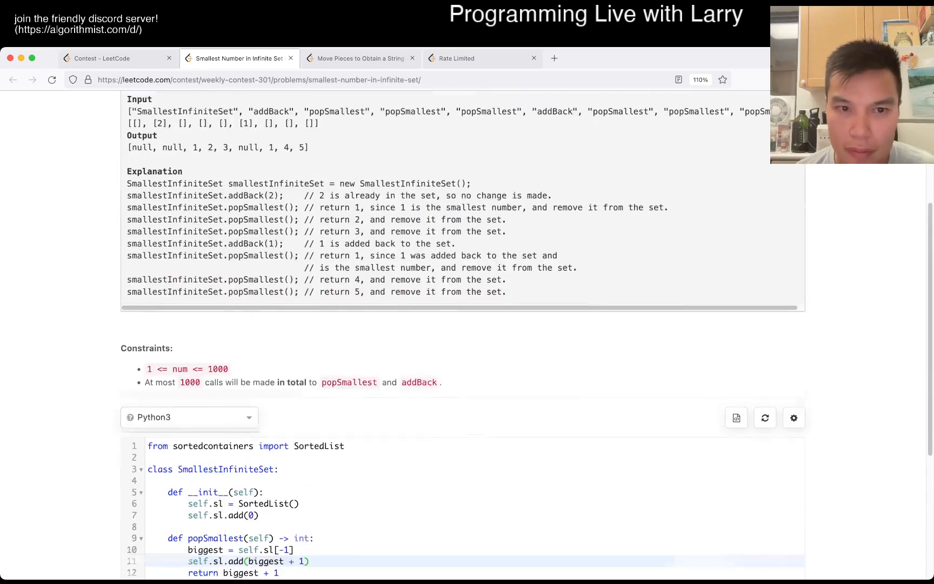
scroll("down", 3)
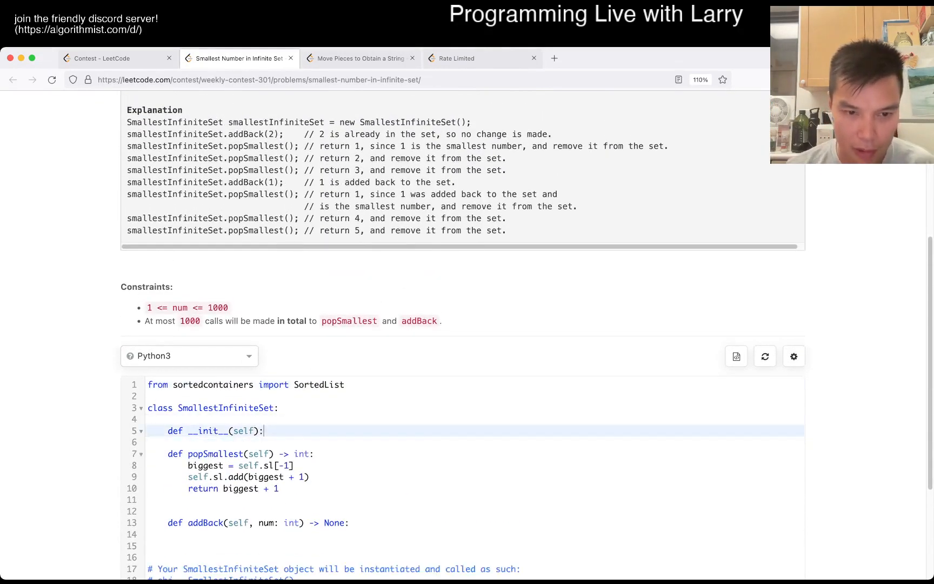
Store self.seen = [False] * 1005 in the constructor
type("self.seen =")
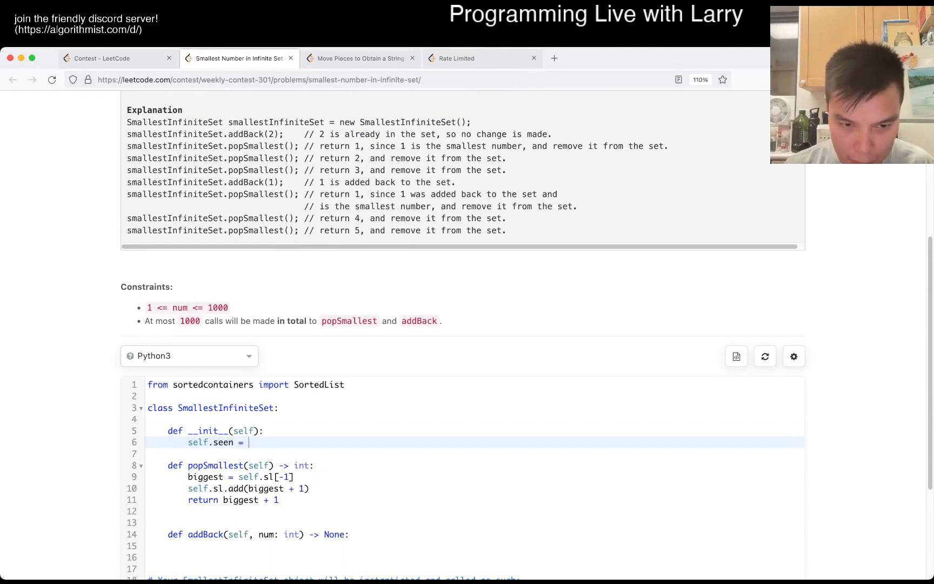
type("[False] * 1005")
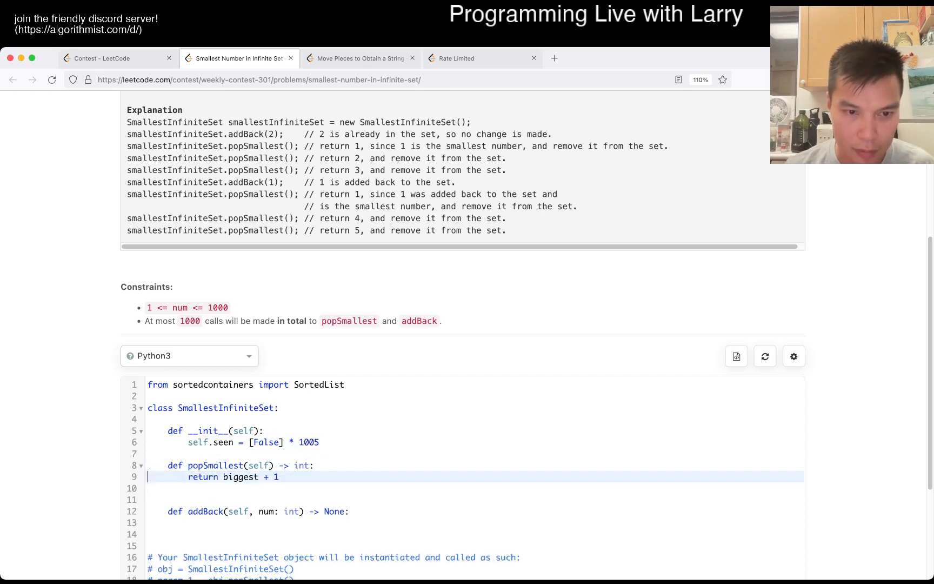
Rewrite popSmallest as a loop over range(1, 1005) marking and returning the first unseen i
type("for")
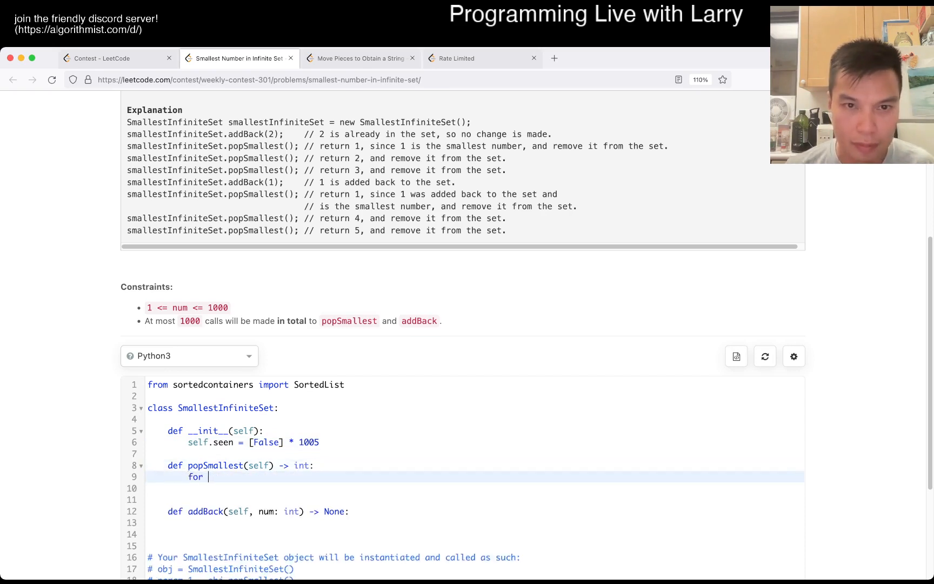
scroll("up", 3)
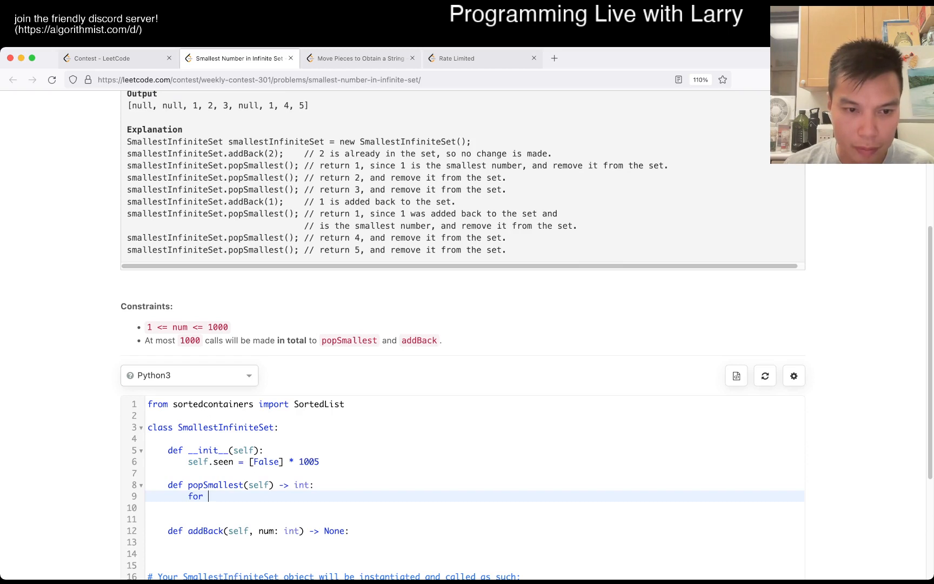
type("i in range(1, )")
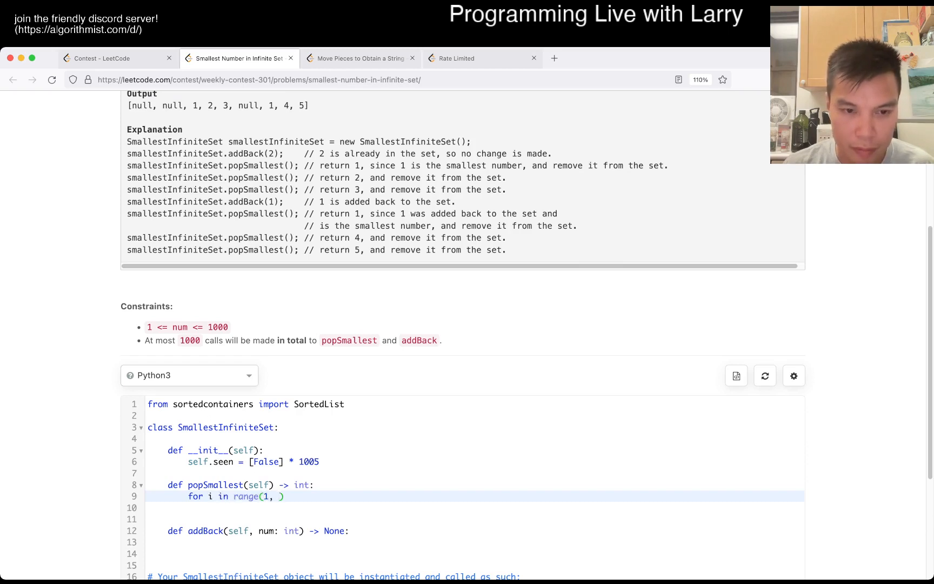
type("1005")
left_click(474, 507)
type("if")
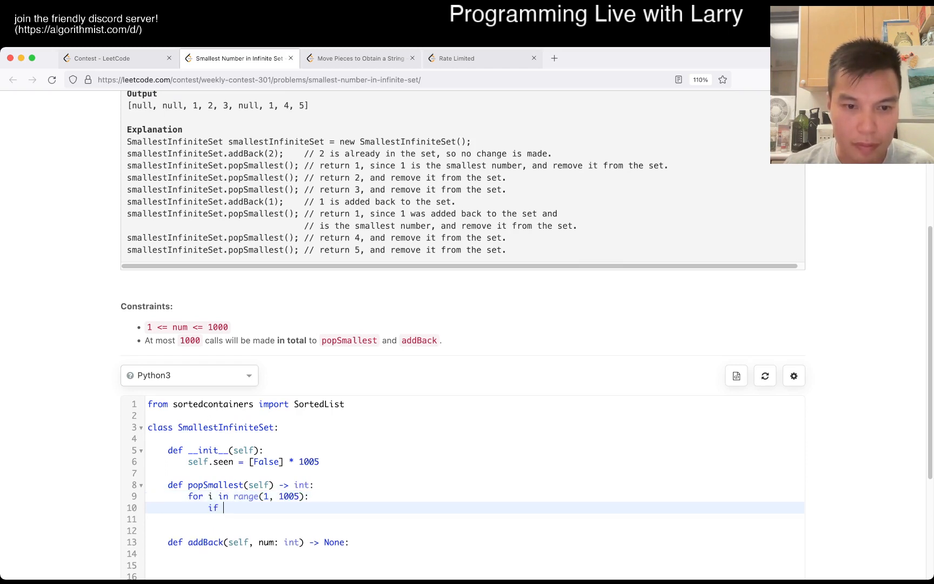
type("self.seen[i]")
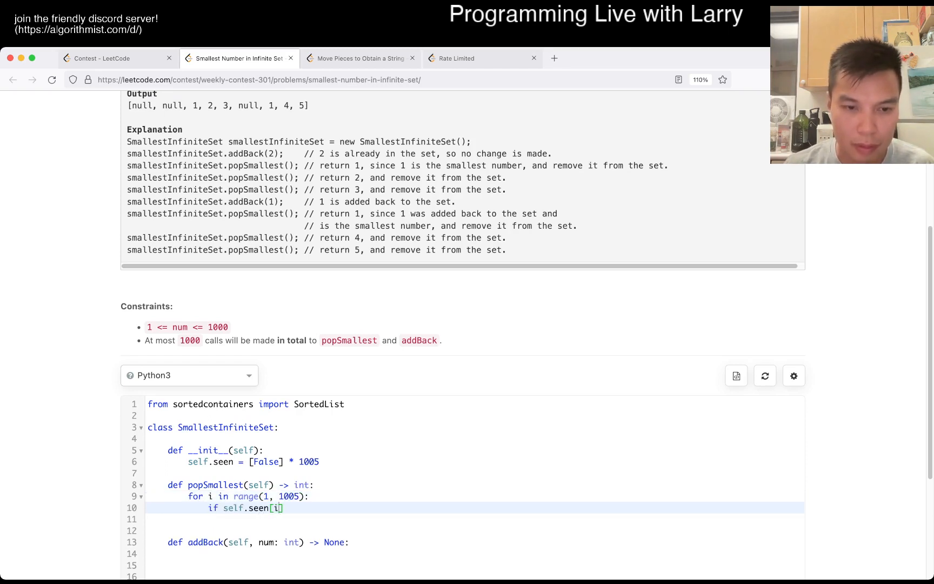
type(":")
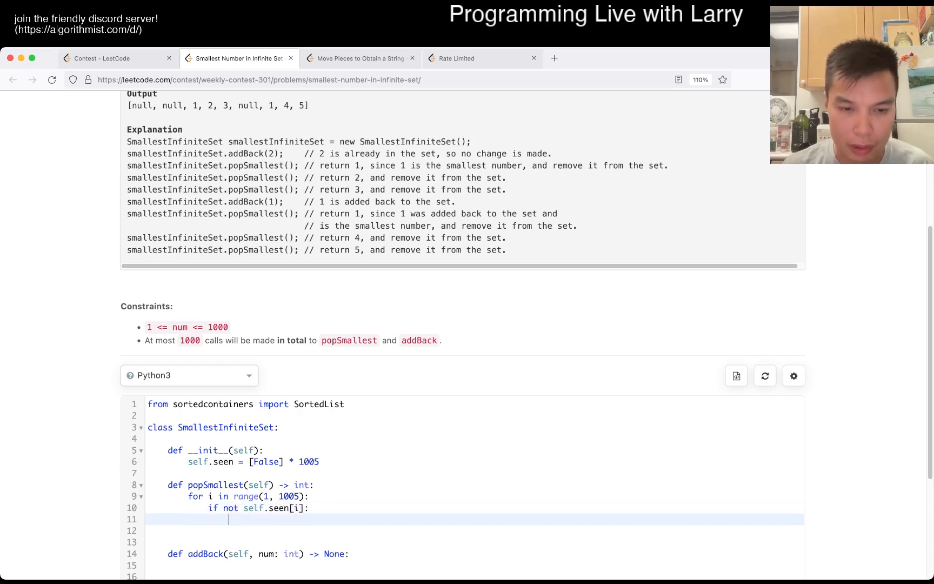
type("self.s")
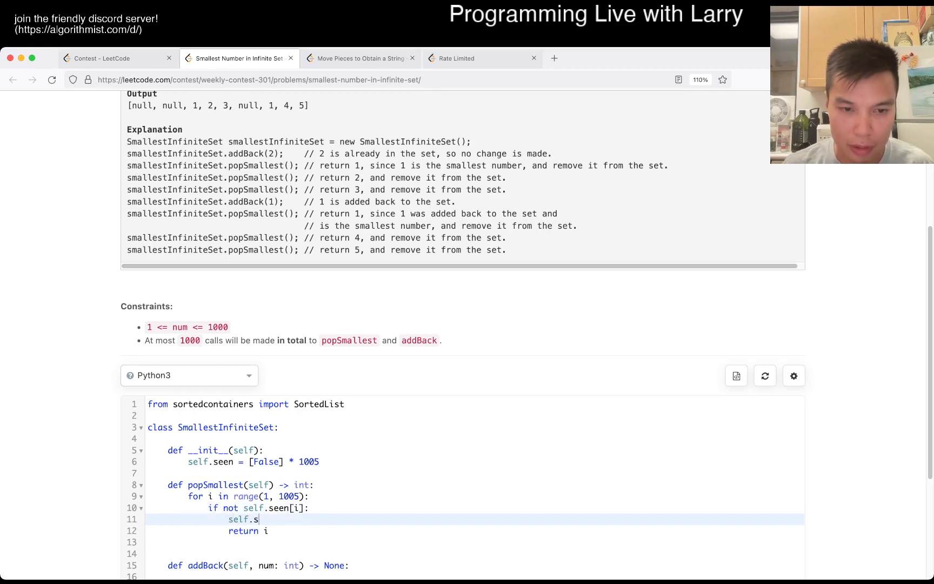
type("een[i] = T")
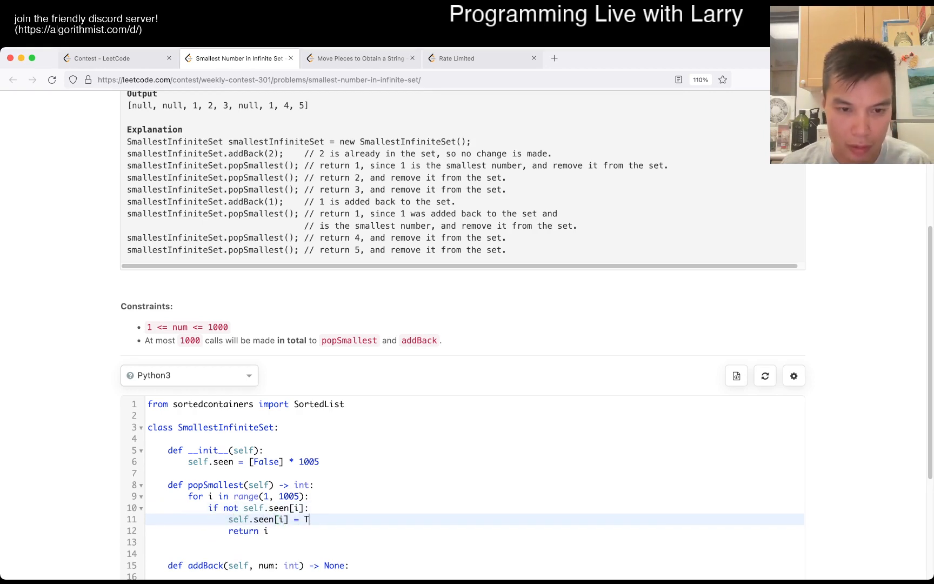
type("rue")
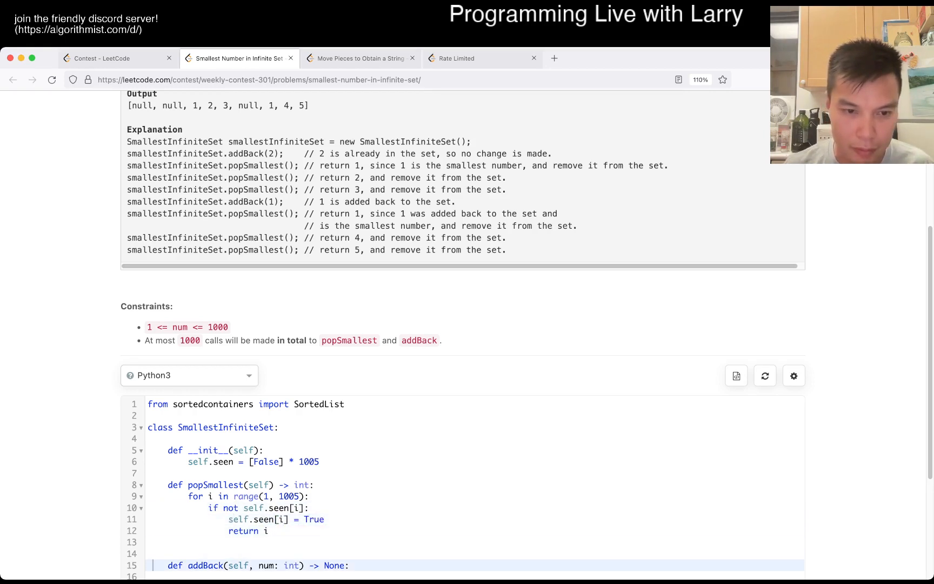
scroll("down", 3)
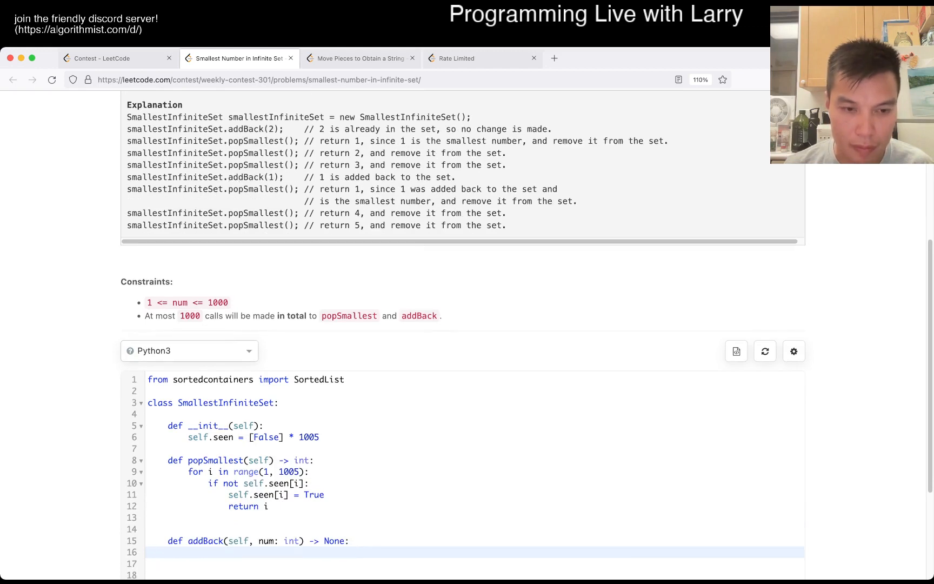
Write self.seen[num] = False as the body of addBack
scroll("down", 3)
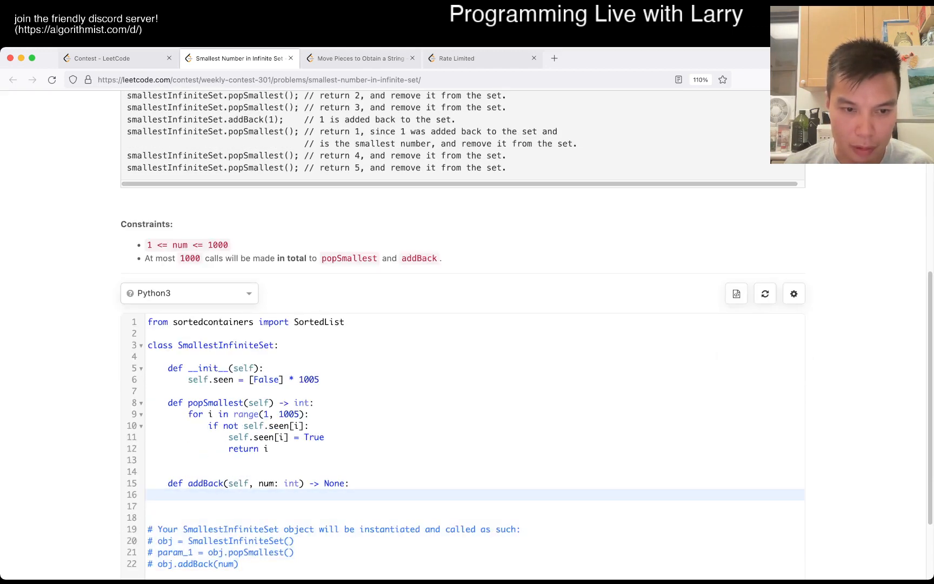
type("self.seen")
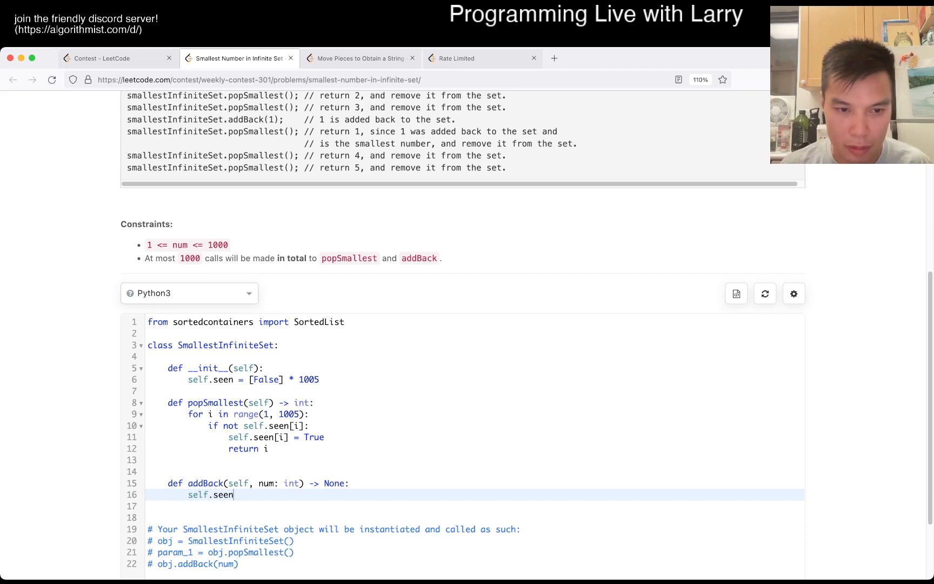
type("[nu")
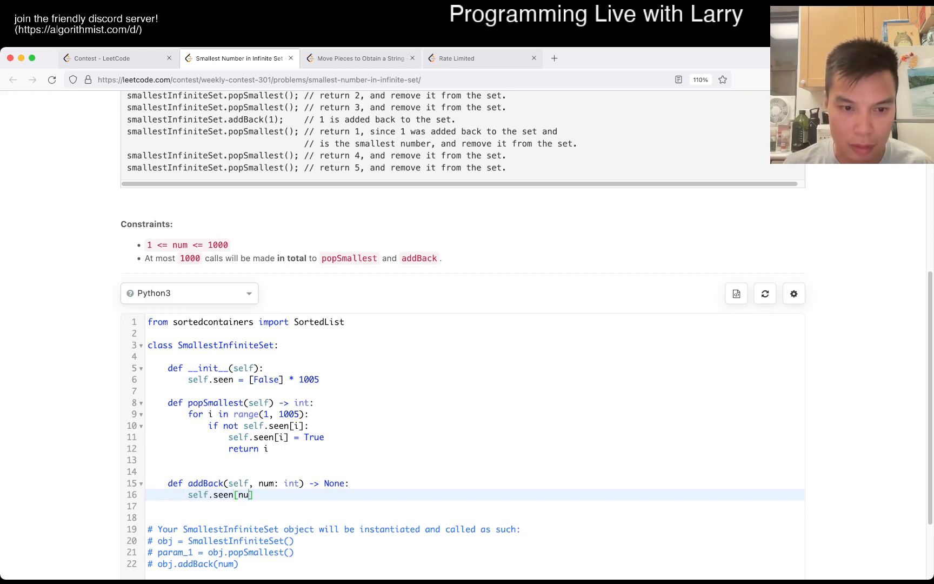
type("m] = T")
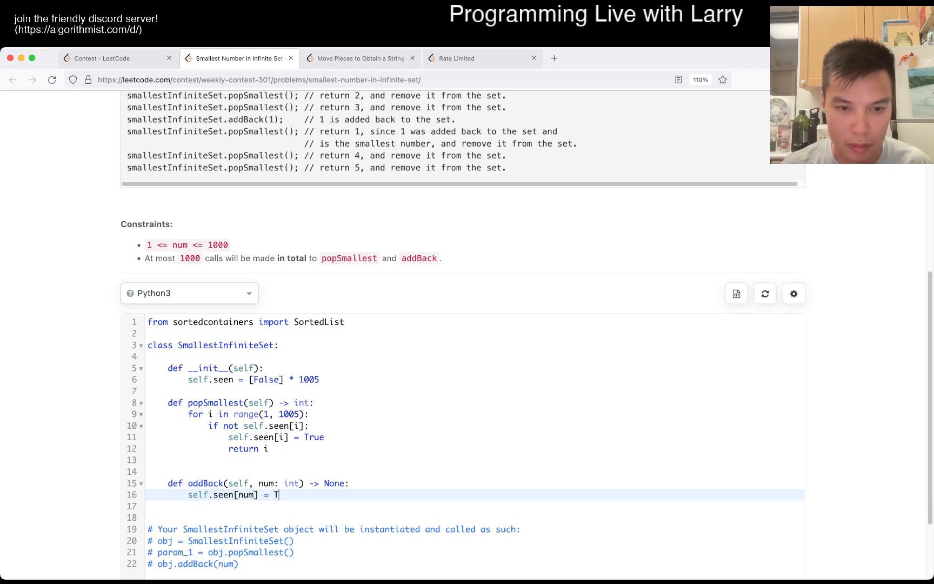
scroll("up", 3)
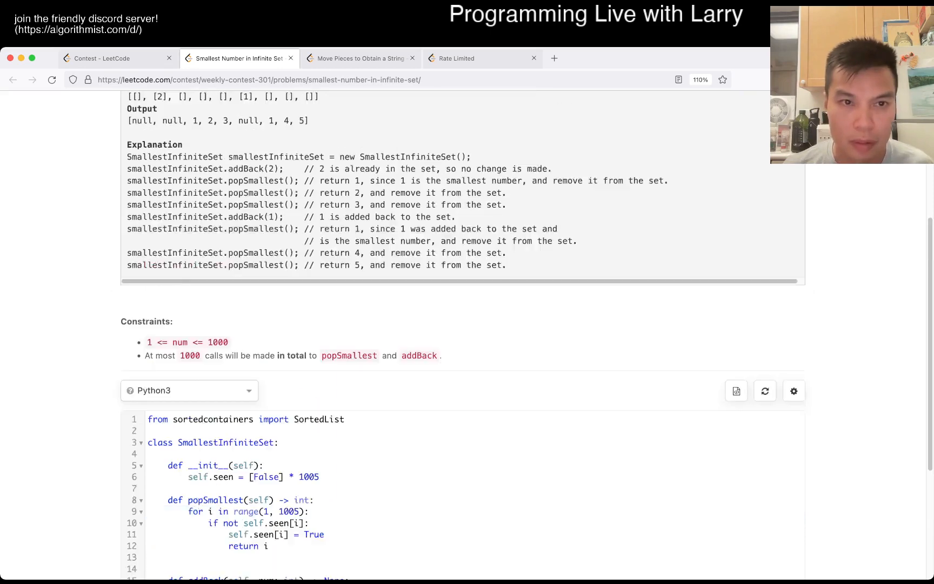
scroll("down", 3)
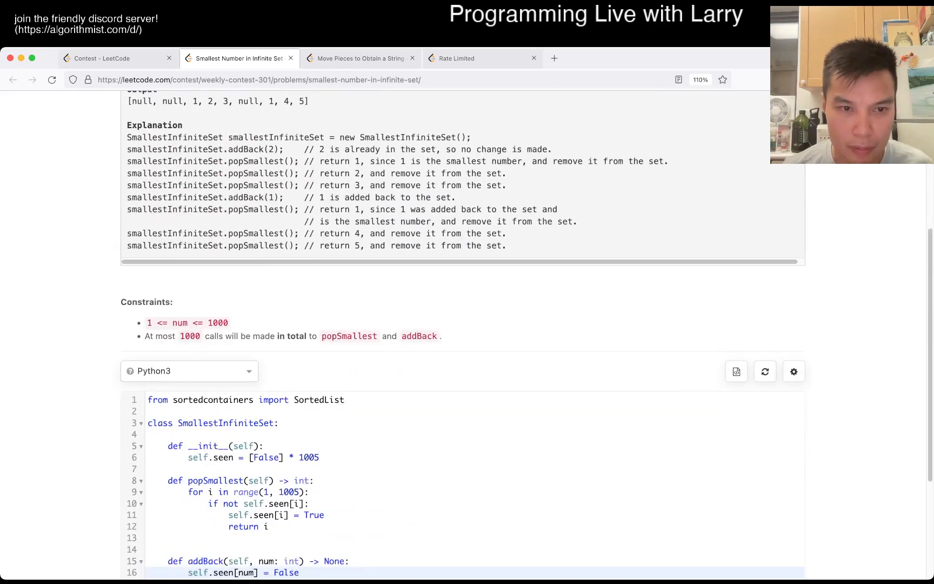
scroll("up", 3)
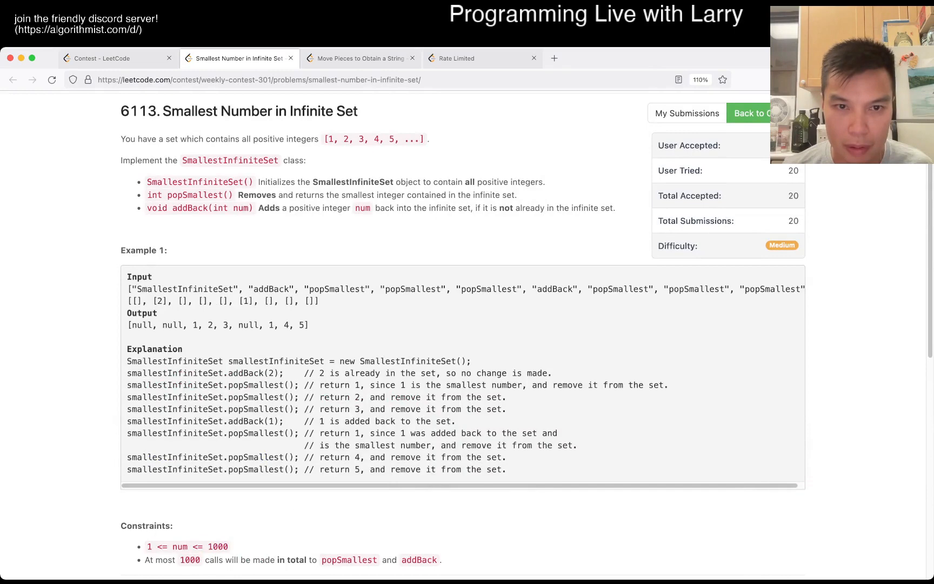
scroll("down", 3)
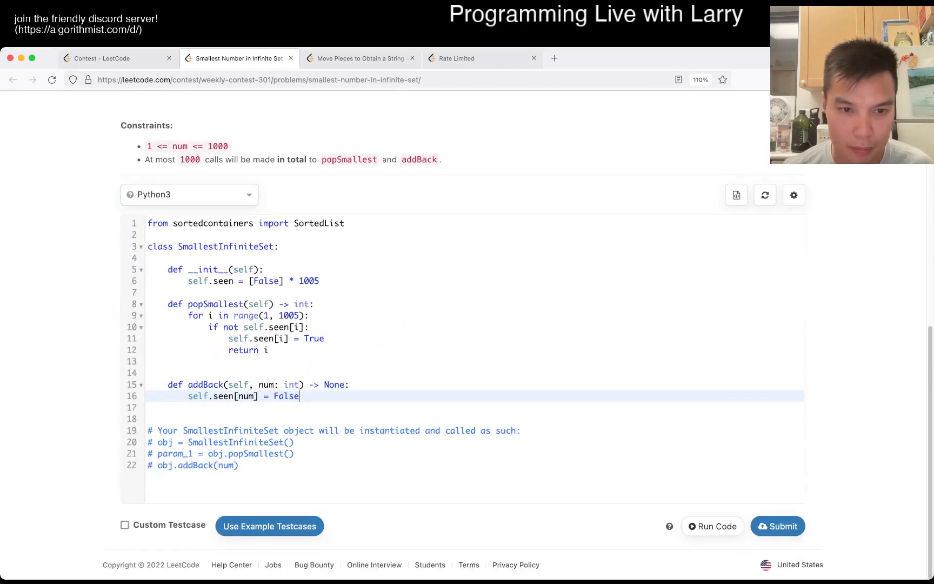
Guard addBack with if num < len(self.seen), run on the example testcase, and submit
type("if num < len(self.see")
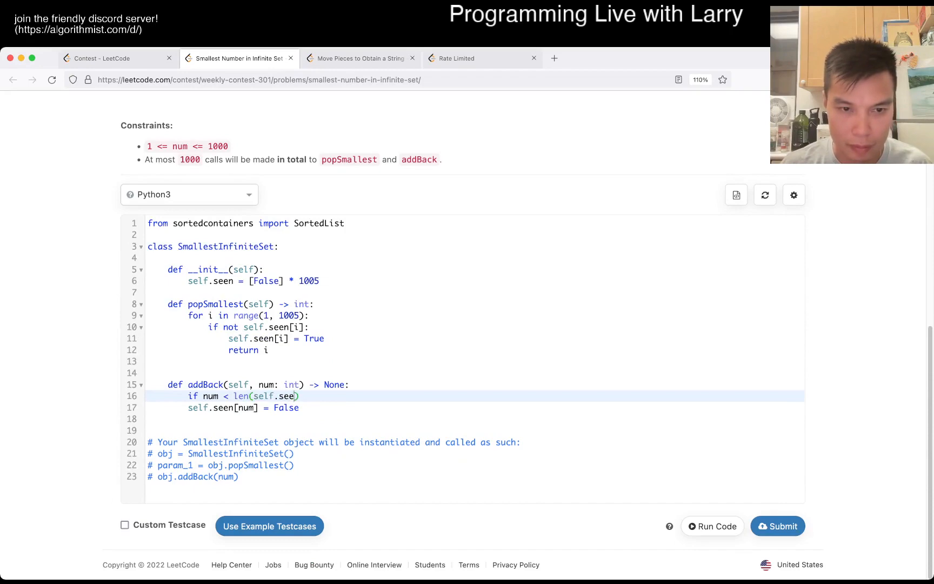
left_click(126, 525)
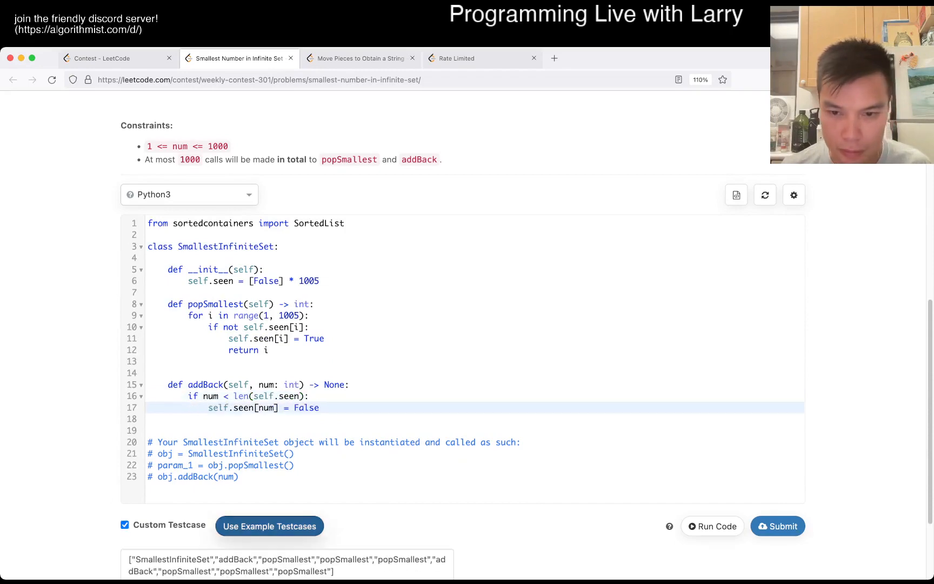
left_click(713, 526)
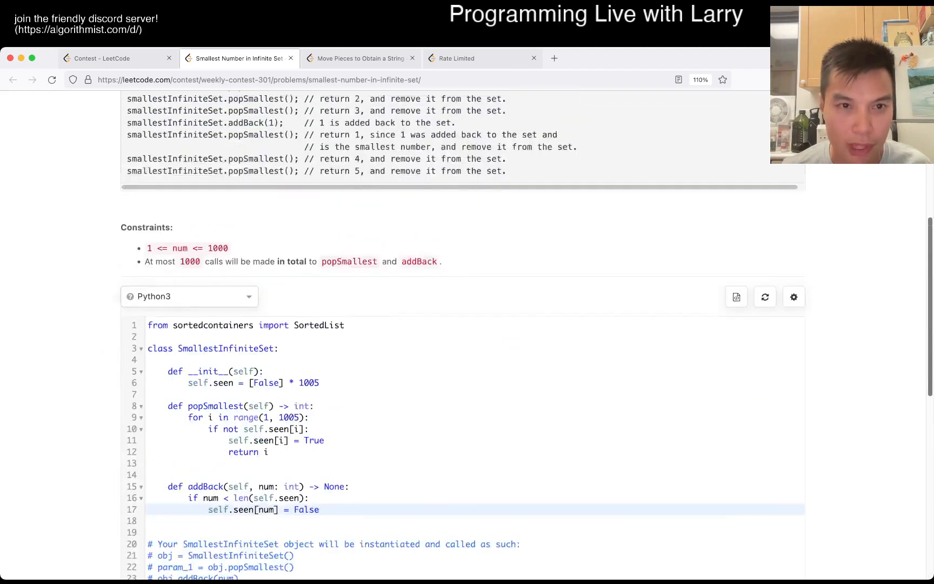
scroll("down", 3)
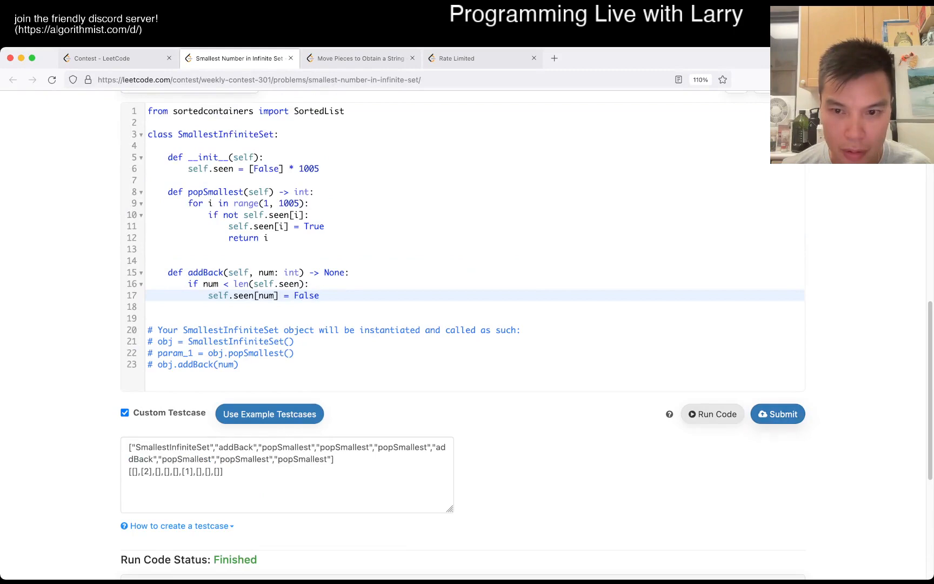
left_click(777, 413)
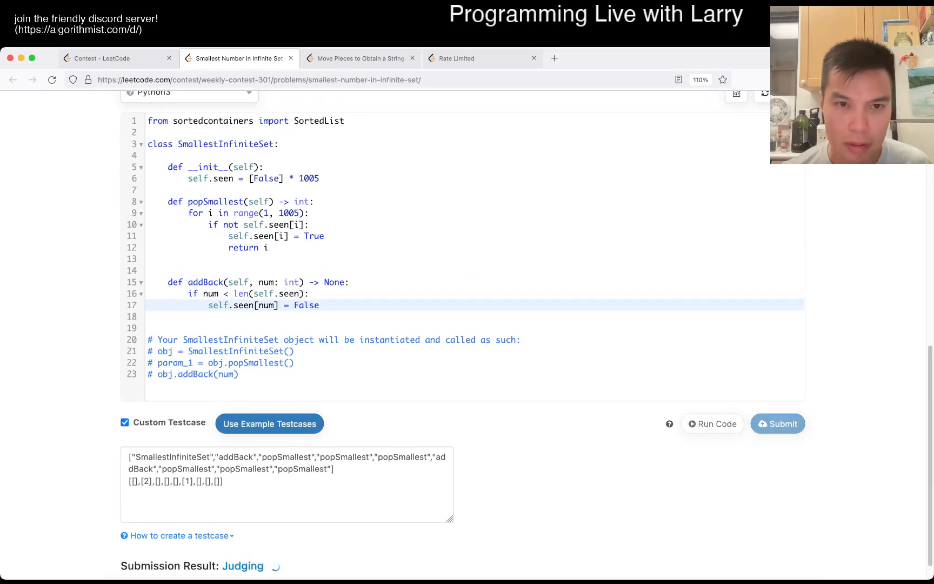